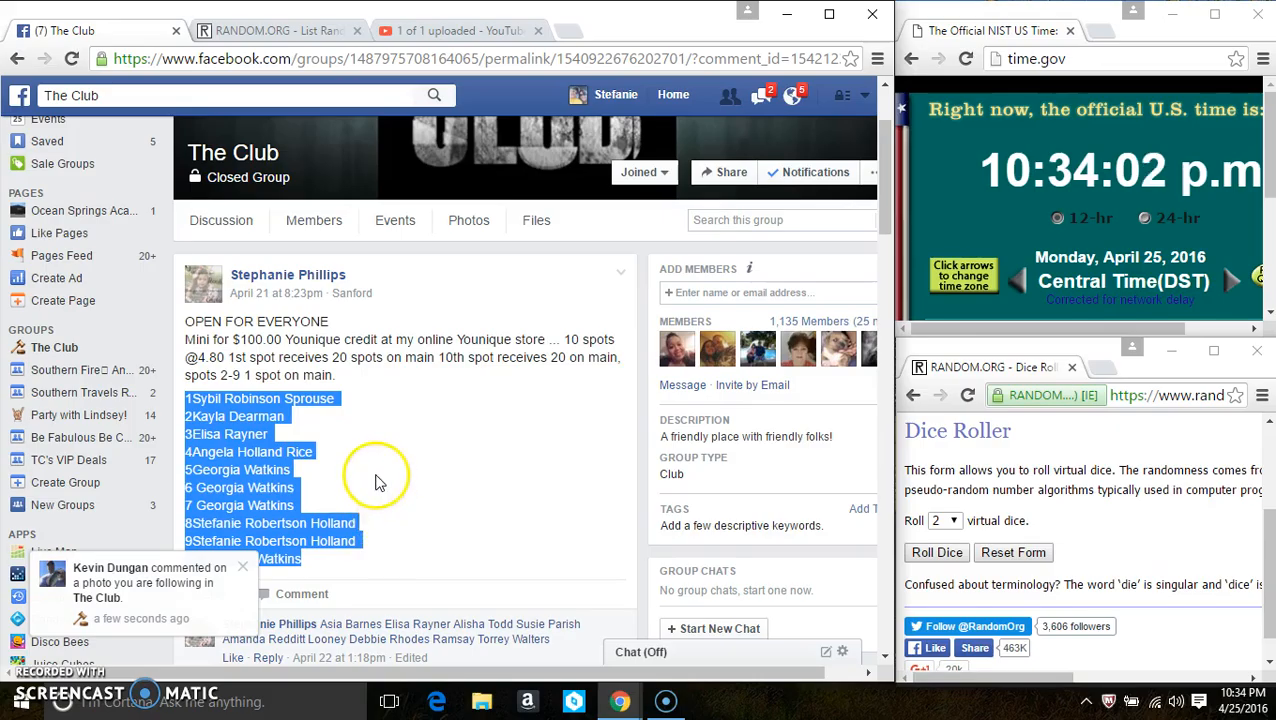
- Scroll to the comment box and post 'live' under the Younique mini post
scroll(down, 3)
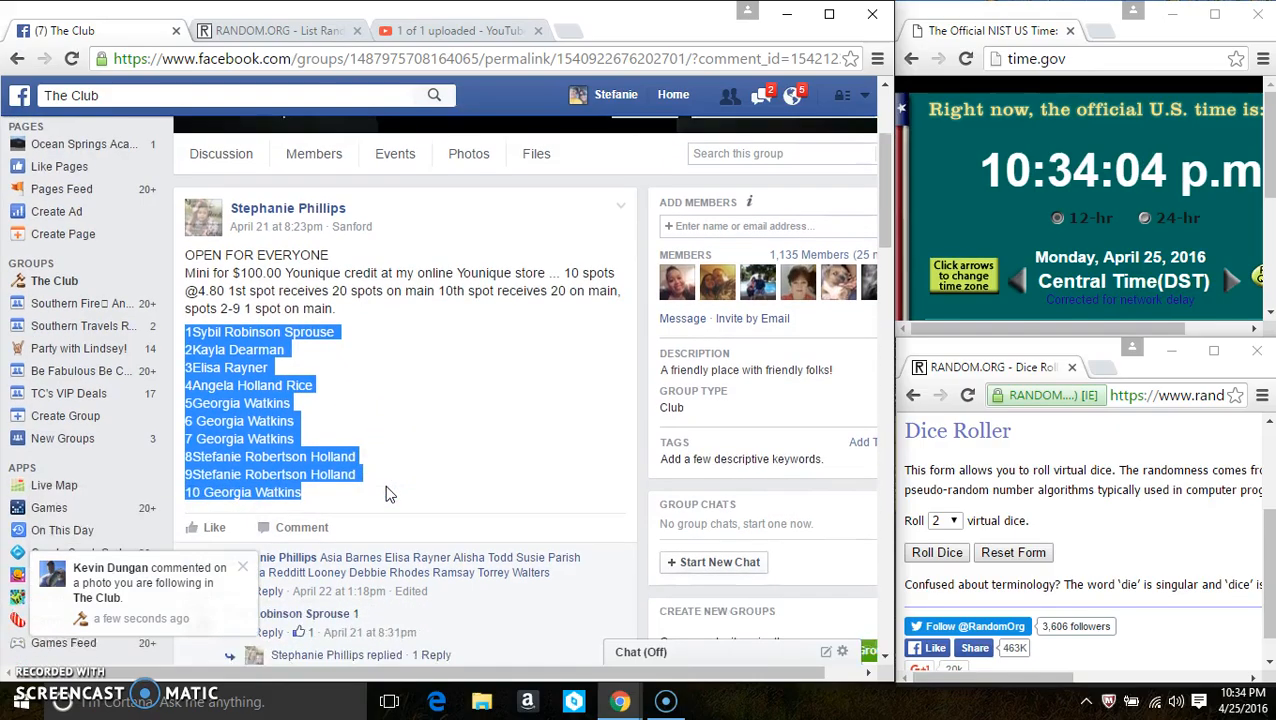
scroll(down, 3)
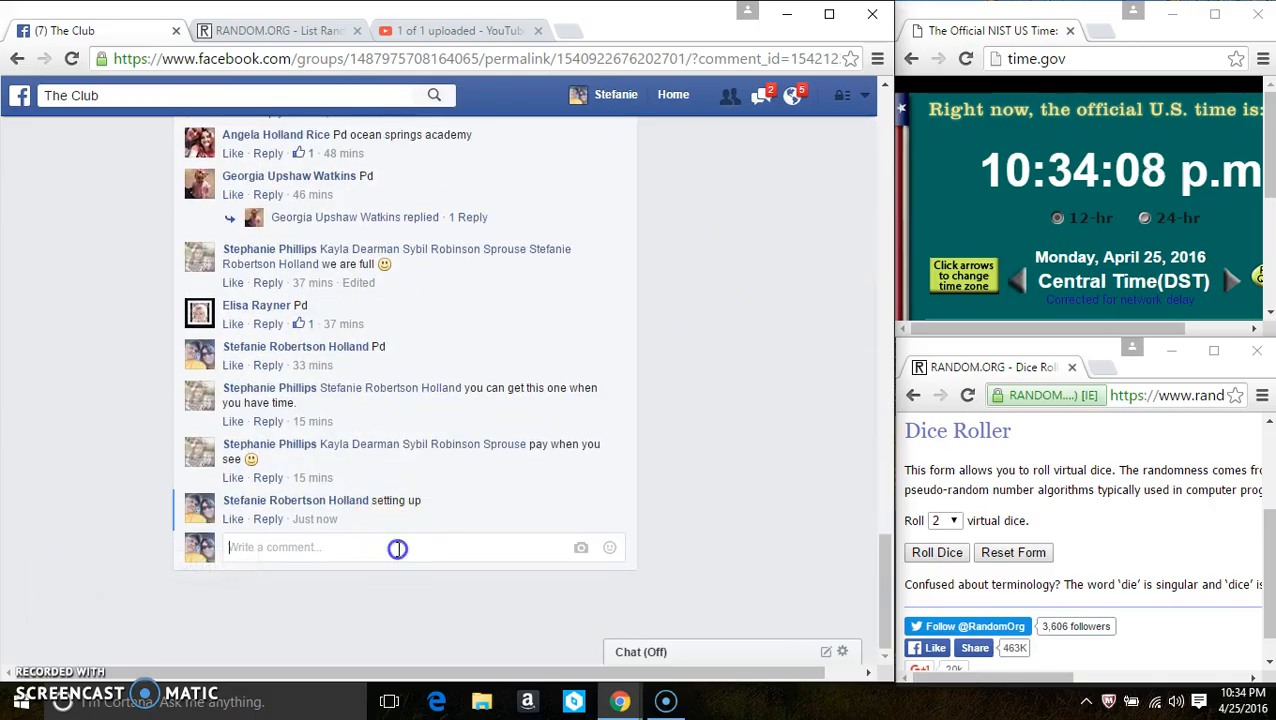
text(live)
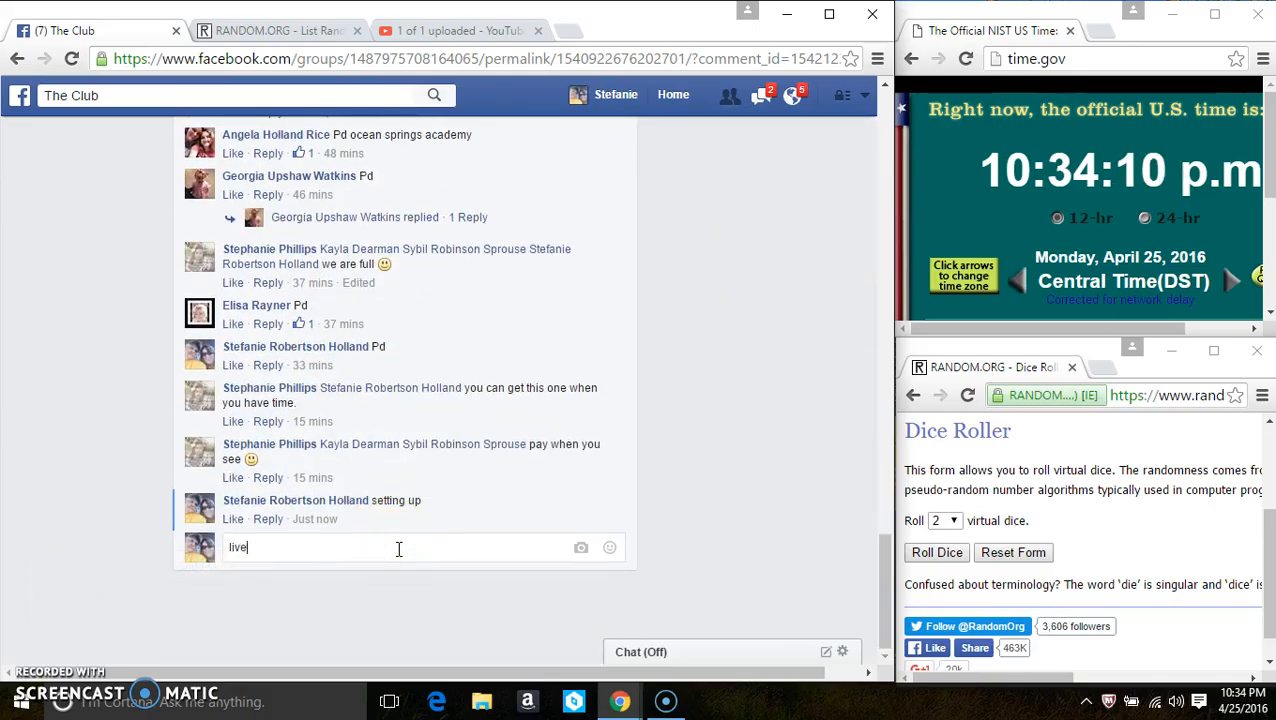
key(enter)
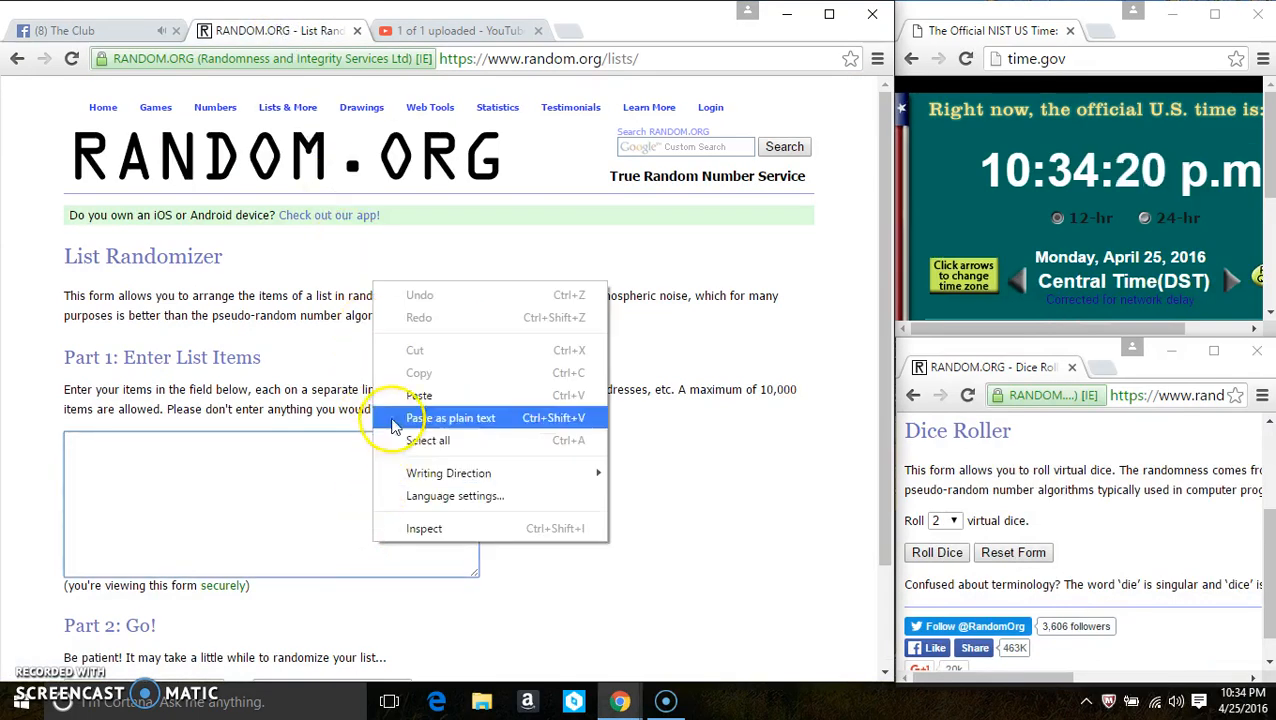
- Paste the ten participants as plain text, roll two dice (4 and 2), and shuffle once
click(451, 417)
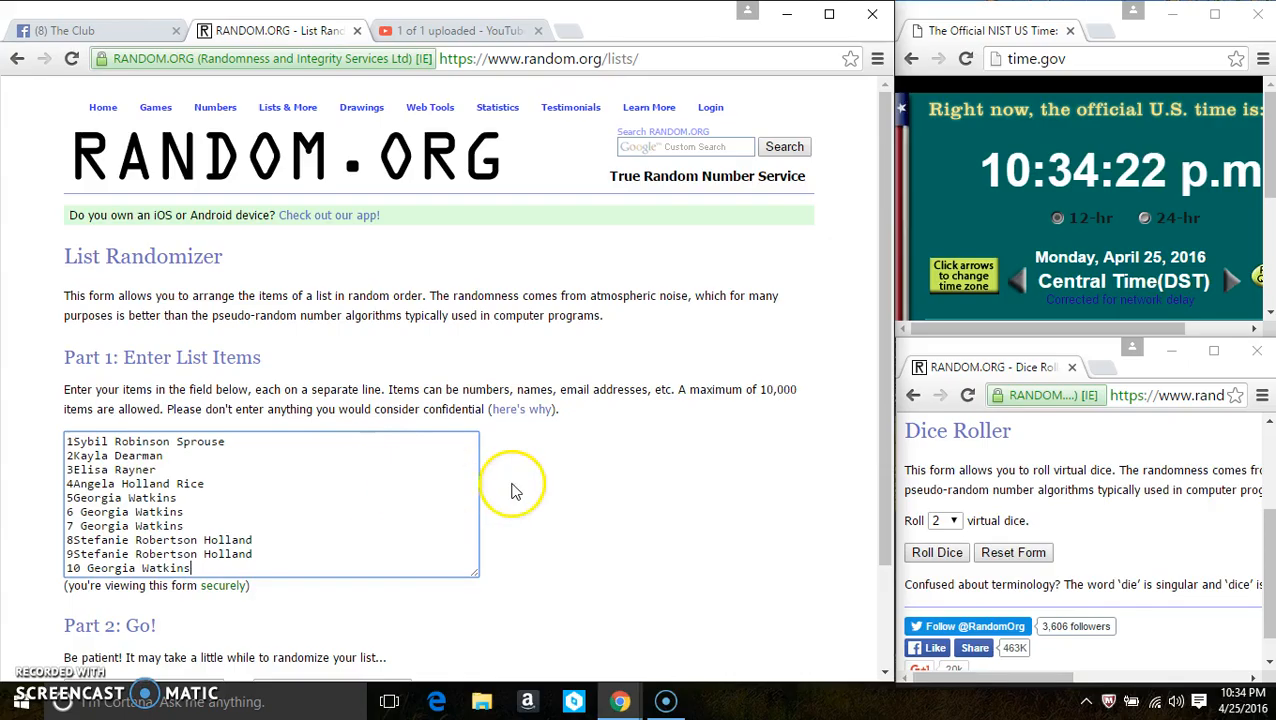
scroll(down, 3)
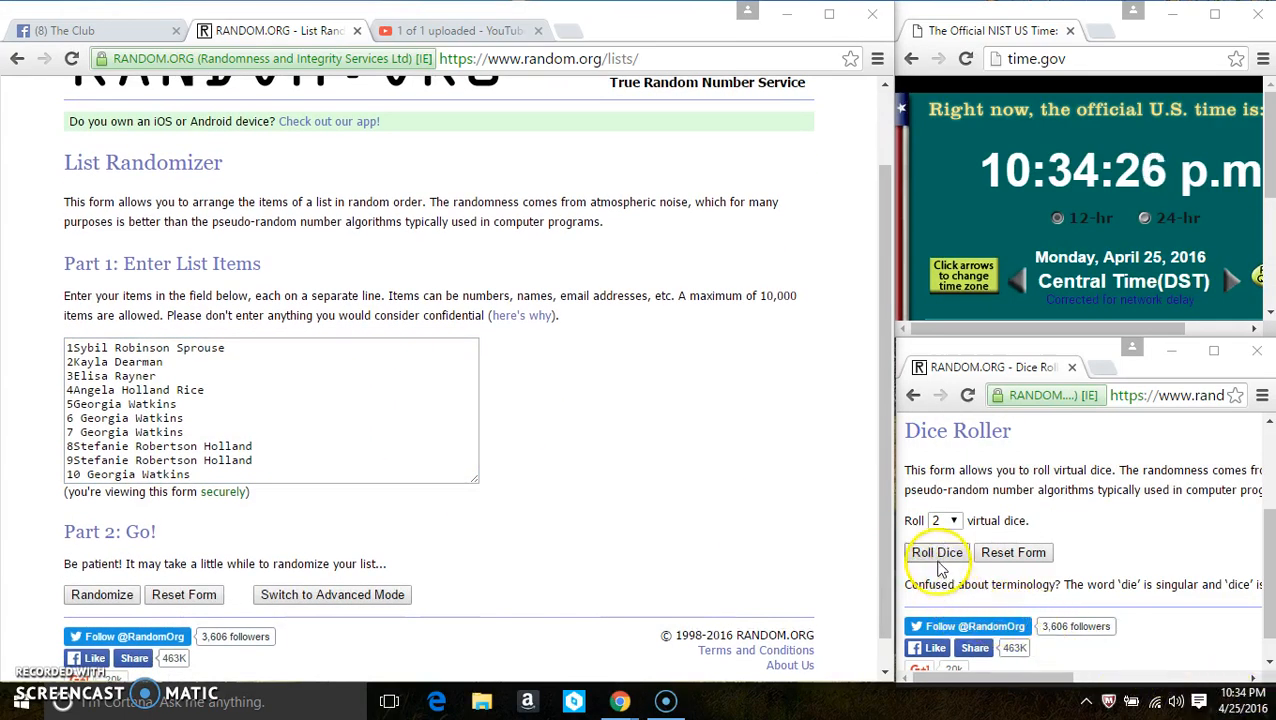
click(937, 552)
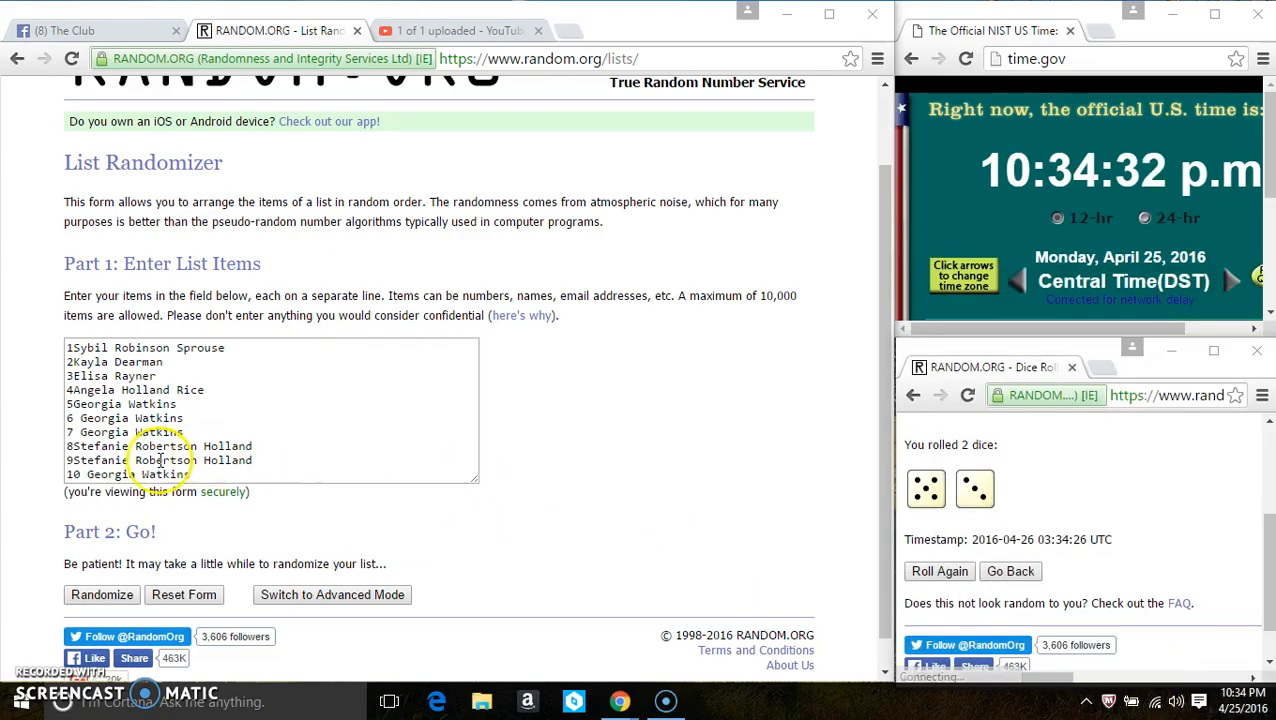
click(101, 594)
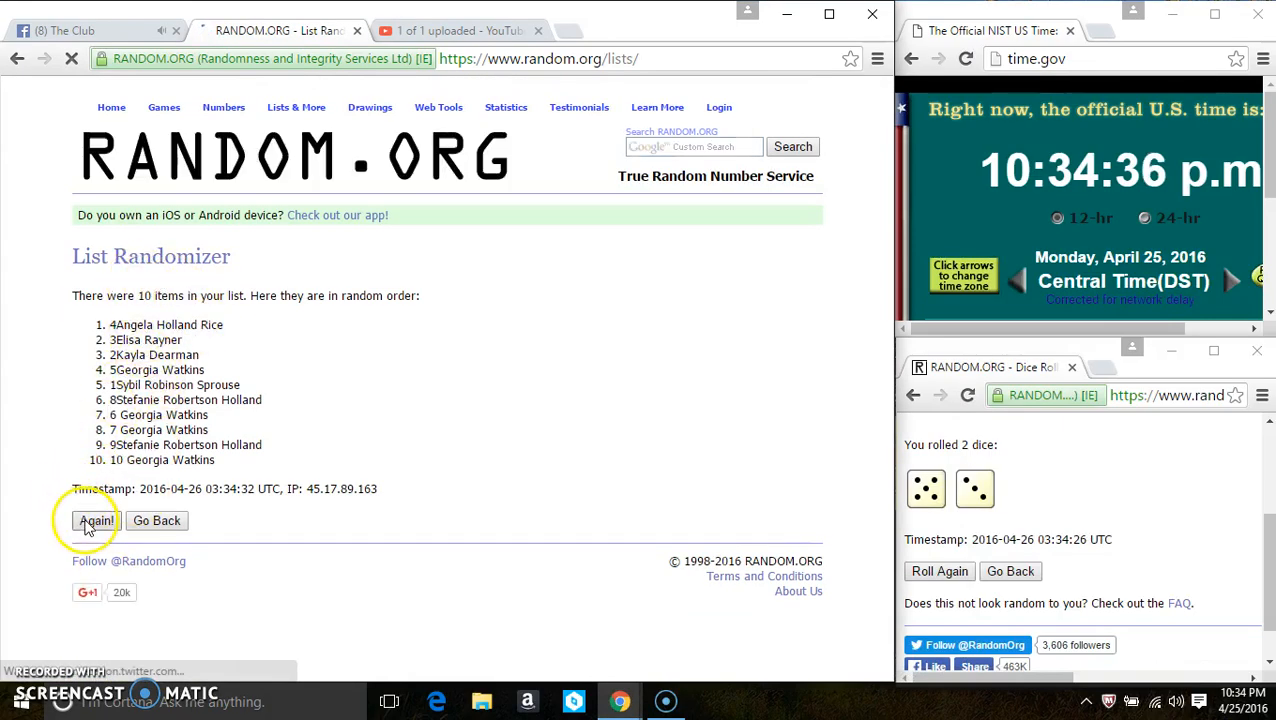
- Click Again! until the list reports eight randomizations, then highlight the count text
click(96, 520)
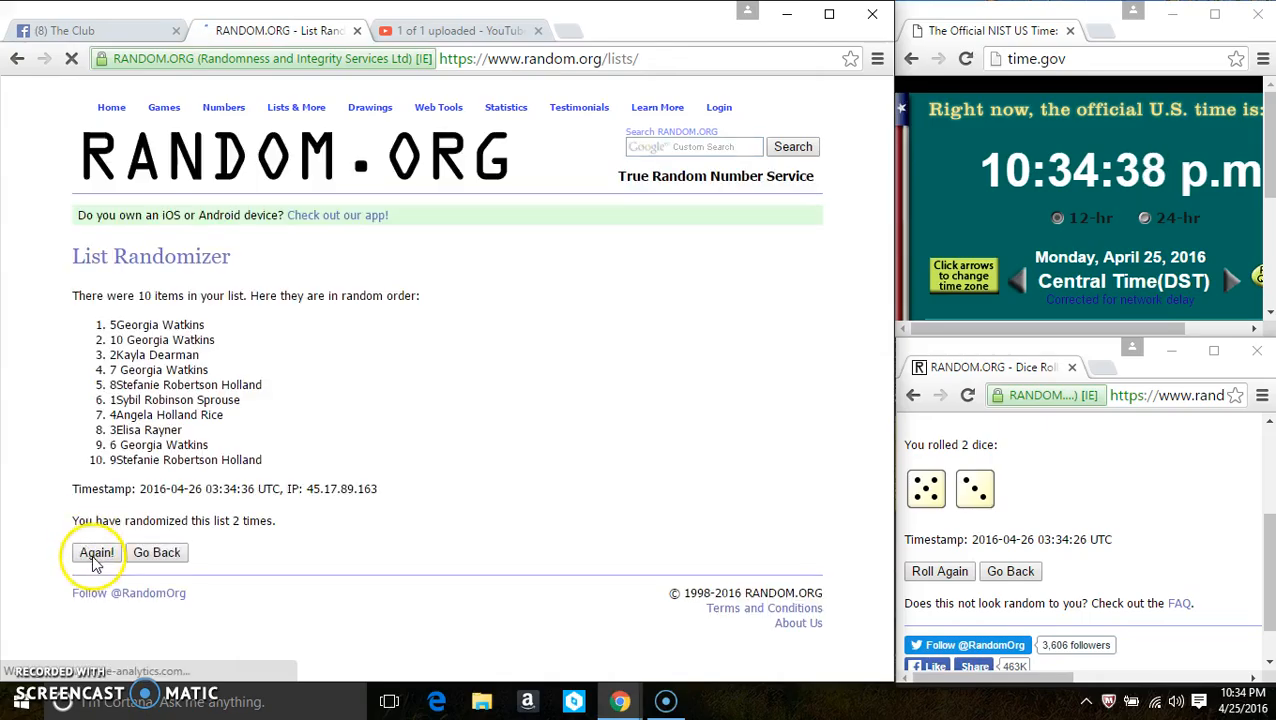
click(96, 552)
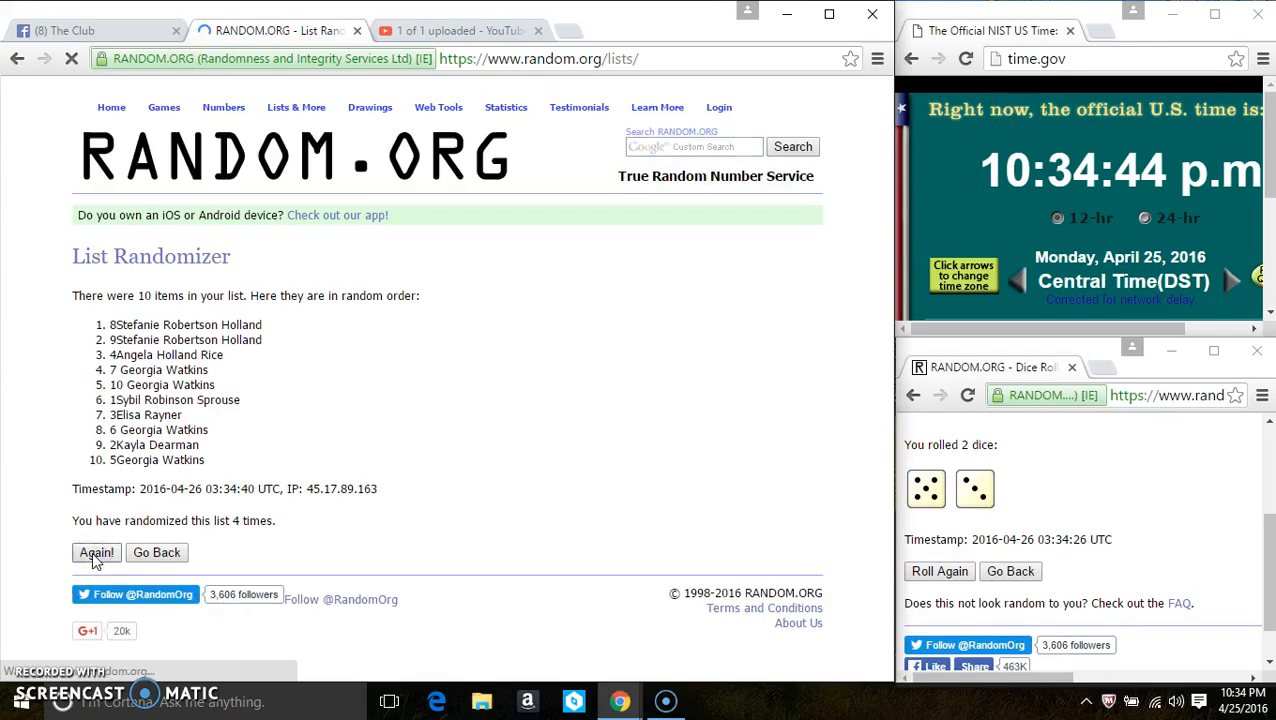
click(96, 552)
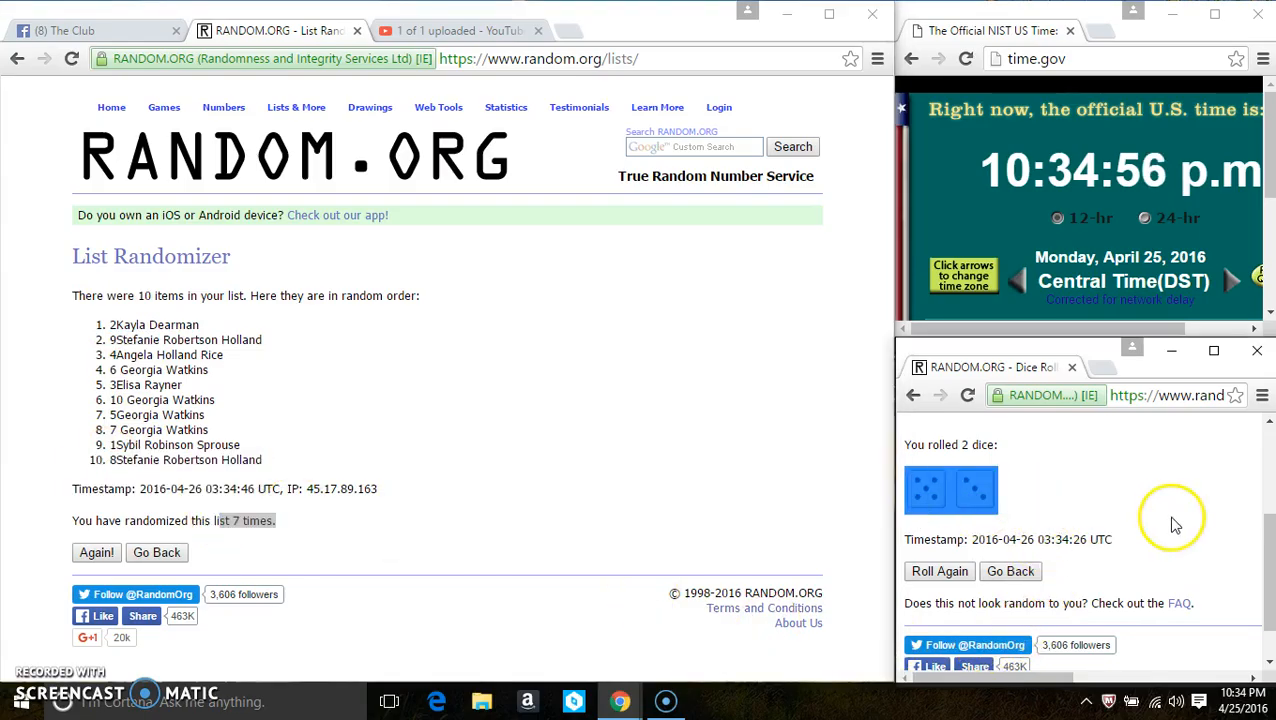
click(1243, 692)
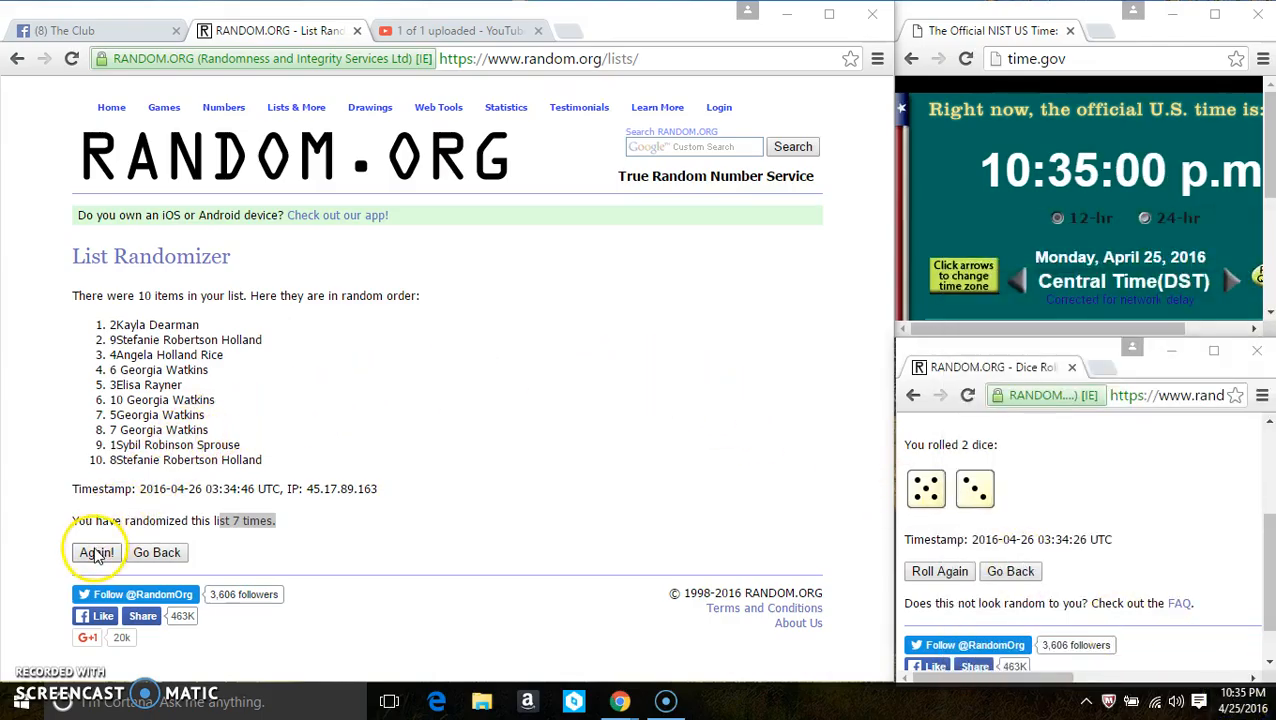
click(96, 552)
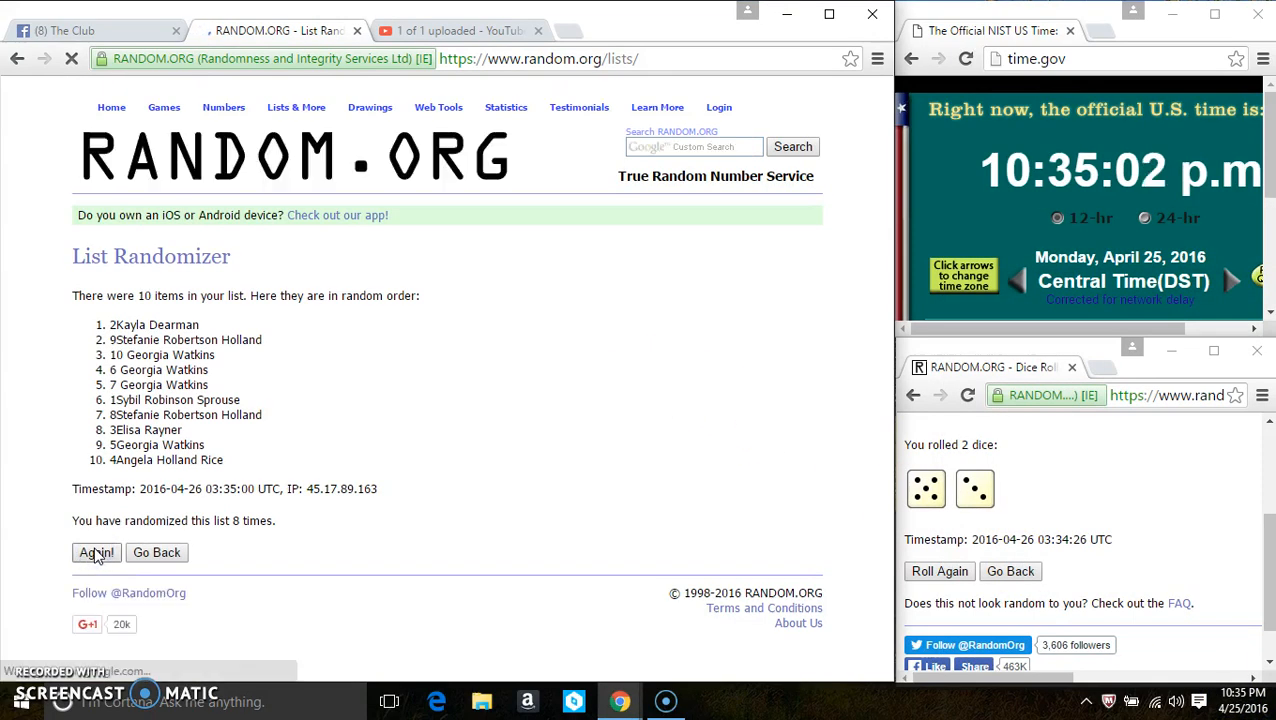
double_click(153, 324)
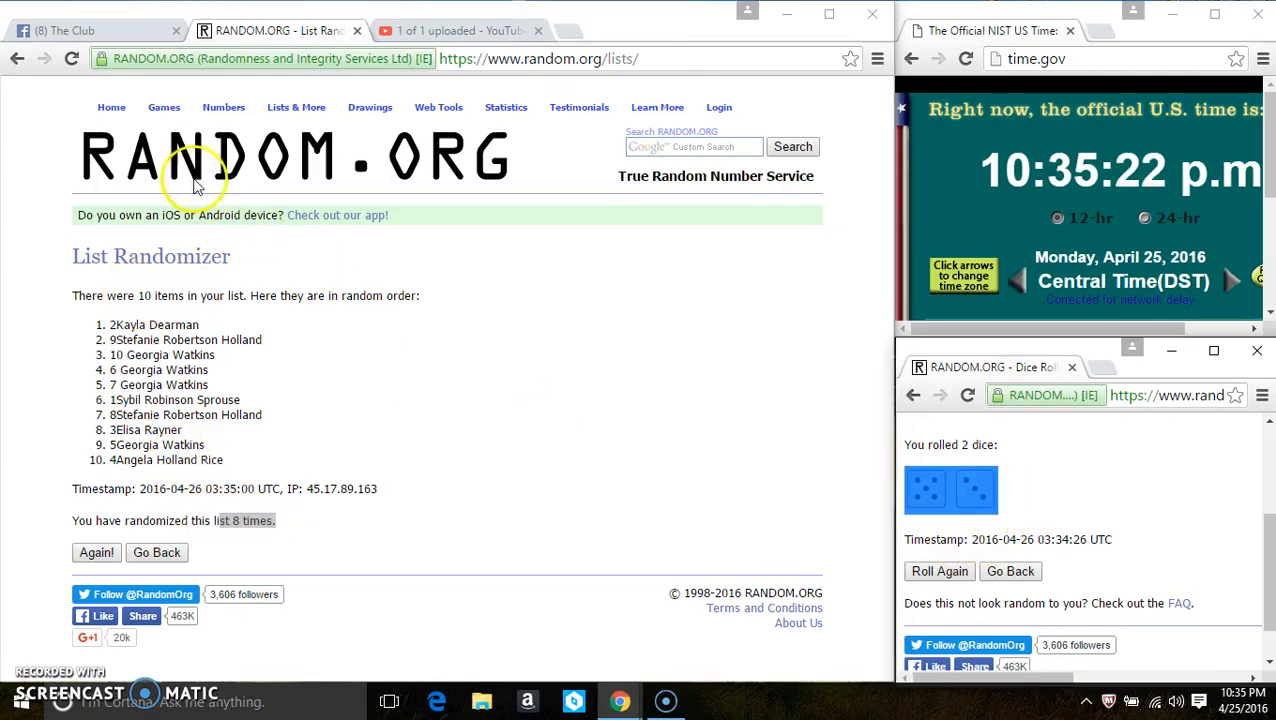
- Switch back to the Facebook group post tab to comment 'done'
click(90, 30)
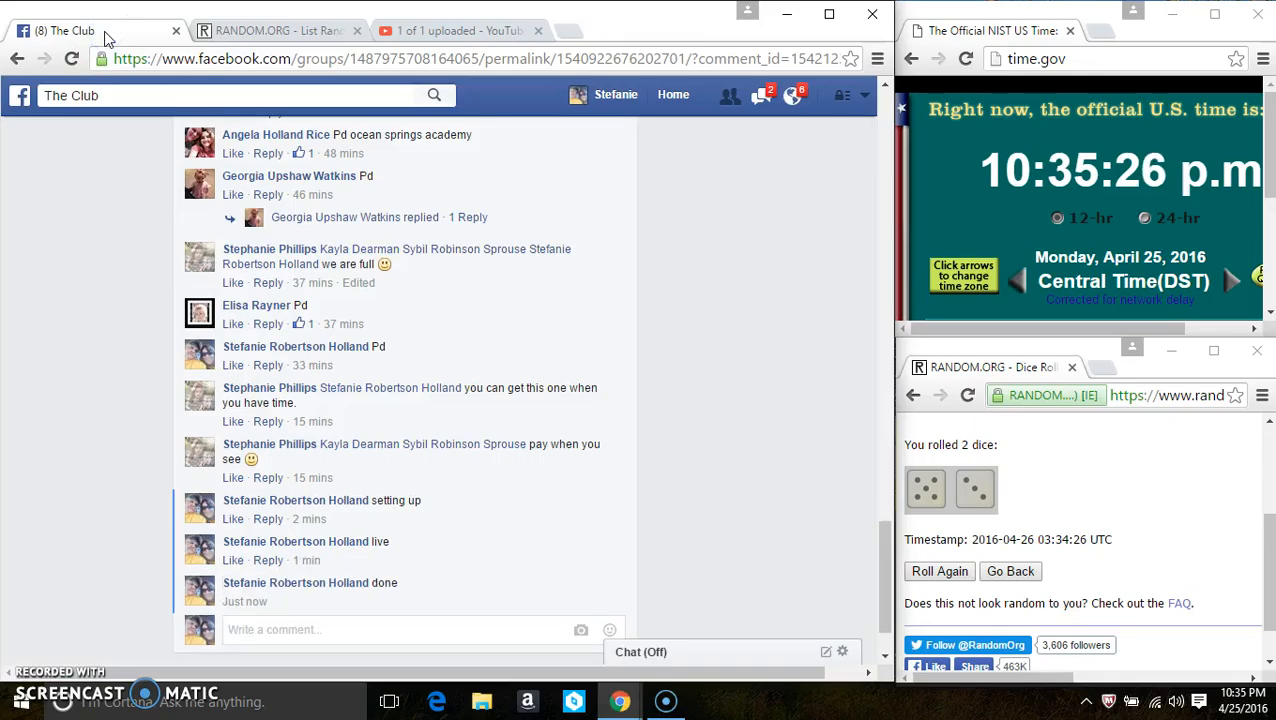
mouse_move(315, 601)
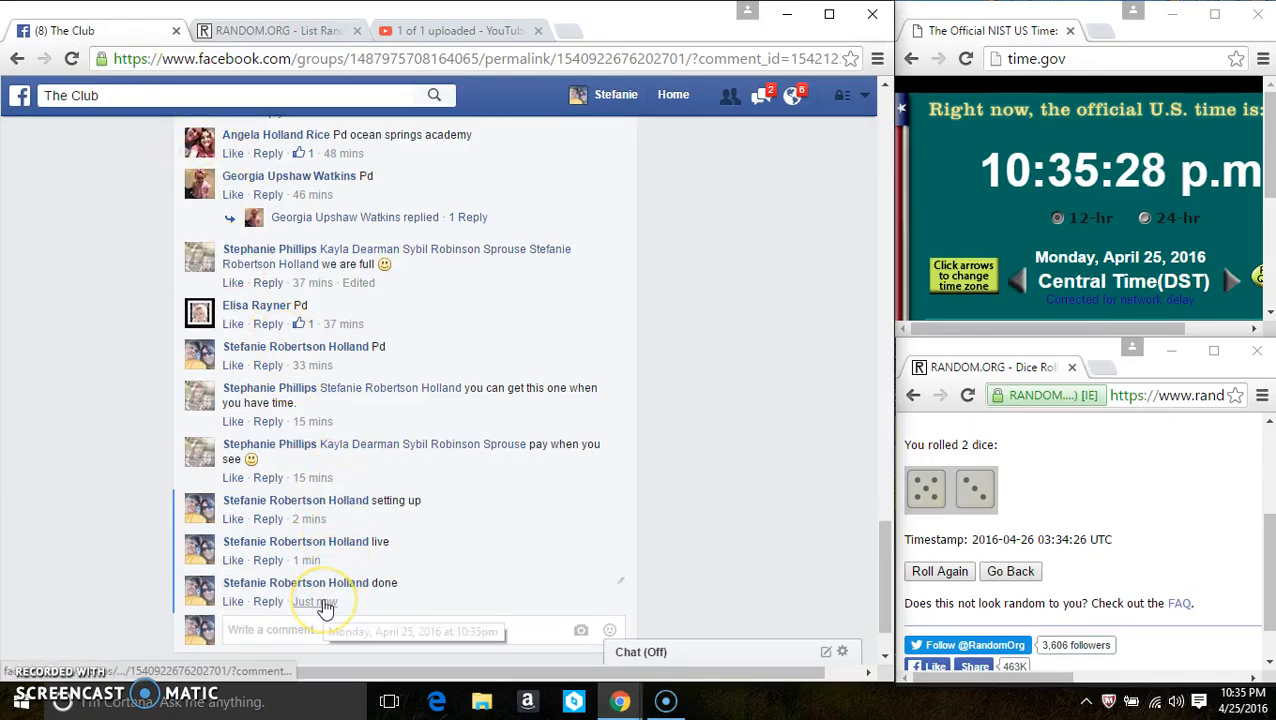